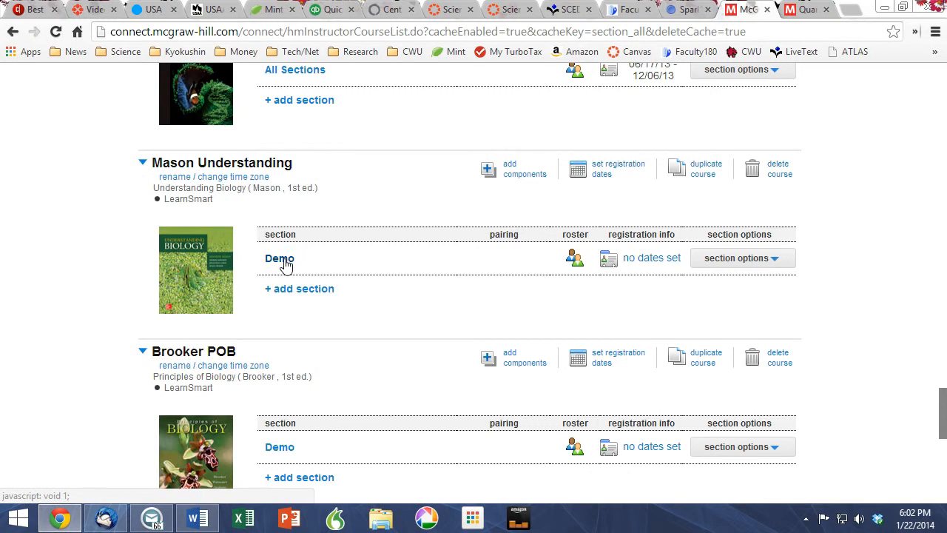
Step: Go into the Demo section of Mason Understanding and bring up the add-assignment options
{"action": "left_click", "coordinate": [280, 257]}
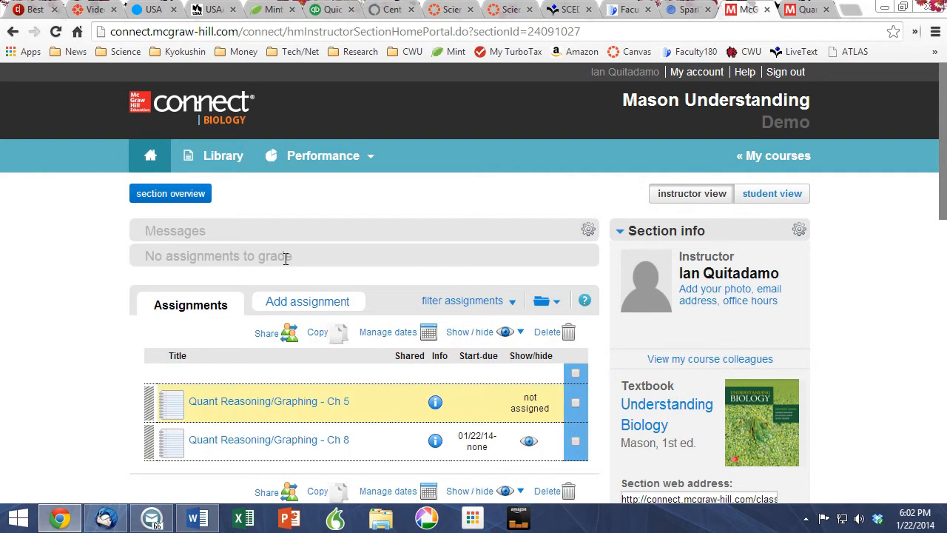
{"action": "scroll", "scroll_direction": "down", "scroll_amount": 3}
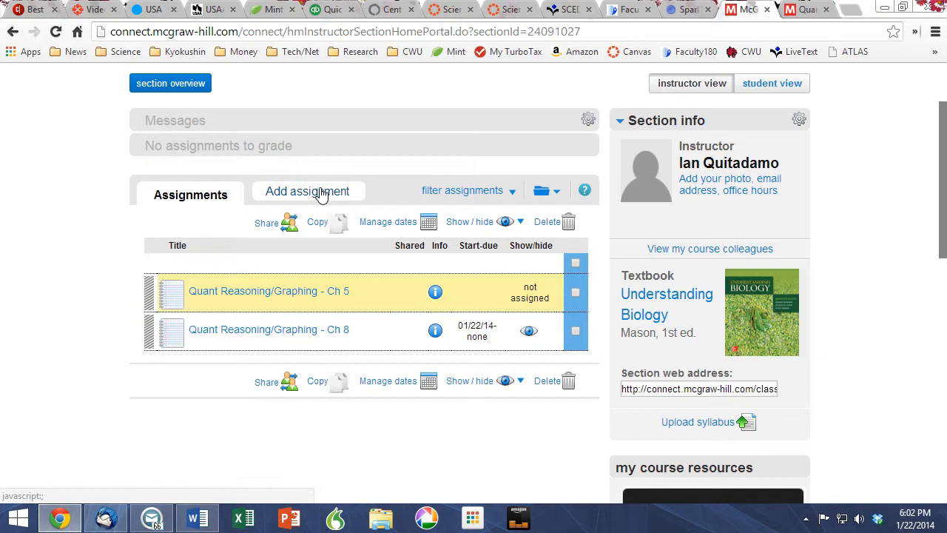
{"action": "left_click", "coordinate": [307, 191]}
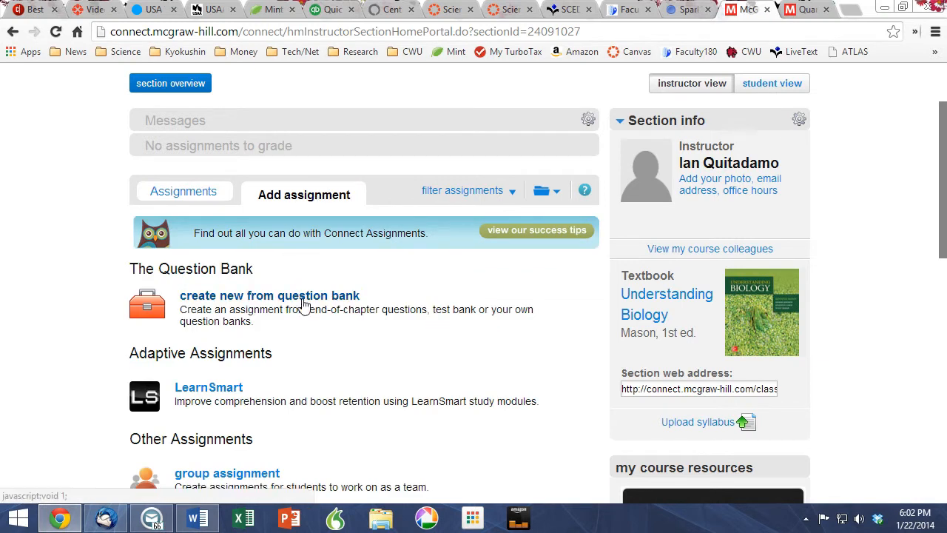
Step: Start a question-bank assignment, browse Inquiry and Analysis sources, then cancel back to the assignment list
{"action": "left_click", "coordinate": [269, 296]}
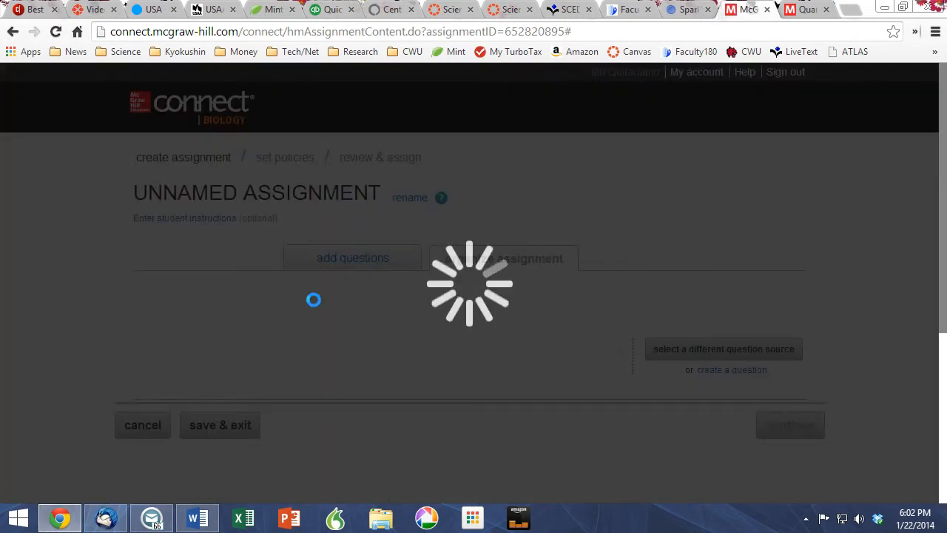
{"action": "left_click", "coordinate": [722, 349]}
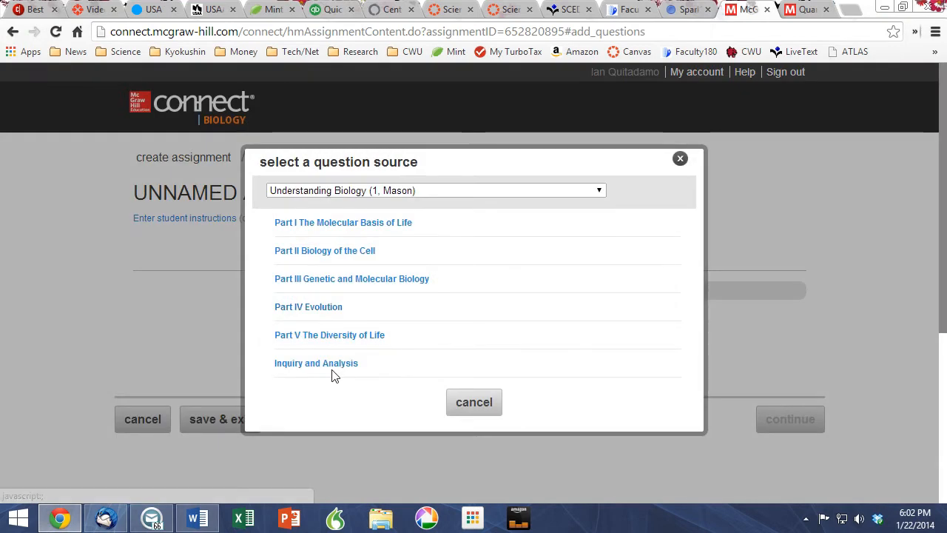
{"action": "left_click", "coordinate": [316, 363]}
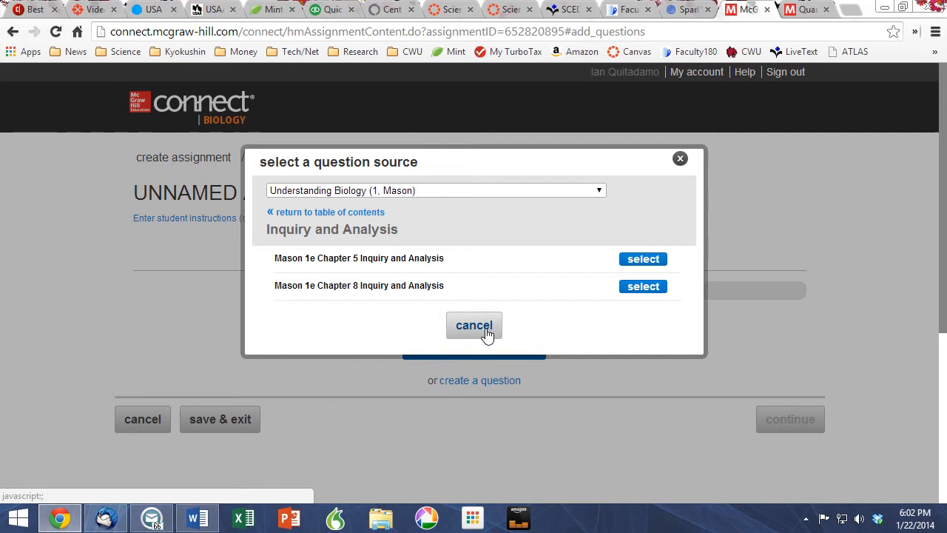
{"action": "left_click", "coordinate": [473, 325]}
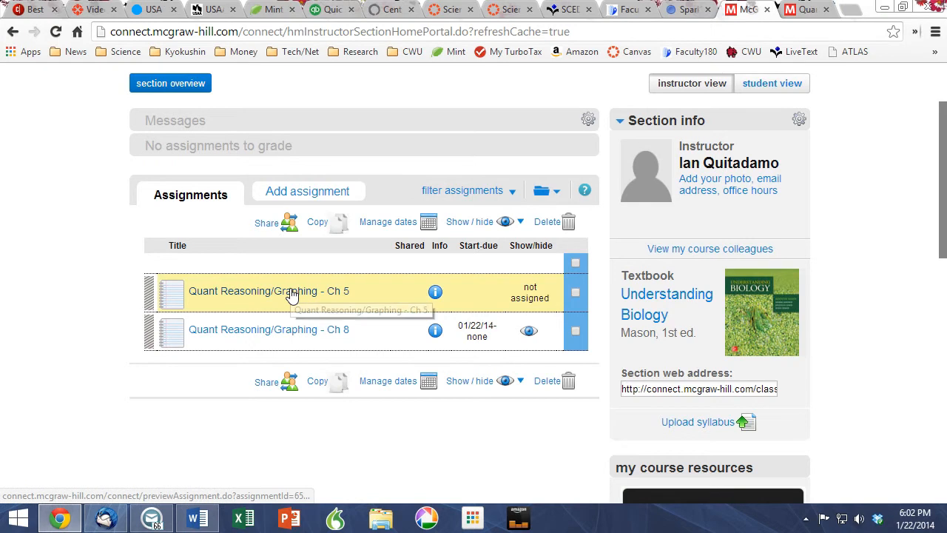
{"action": "mouse_move", "coordinate": [292, 289]}
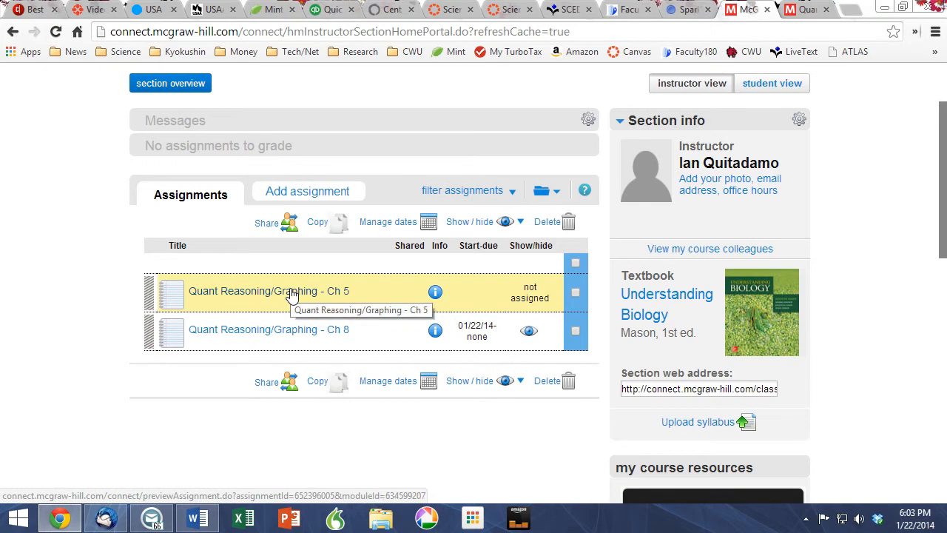
Step: View the Quant Reasoning/Graphing Ch 5 assignment overview: 9 questions worth 90 points
{"action": "left_click", "coordinate": [269, 290]}
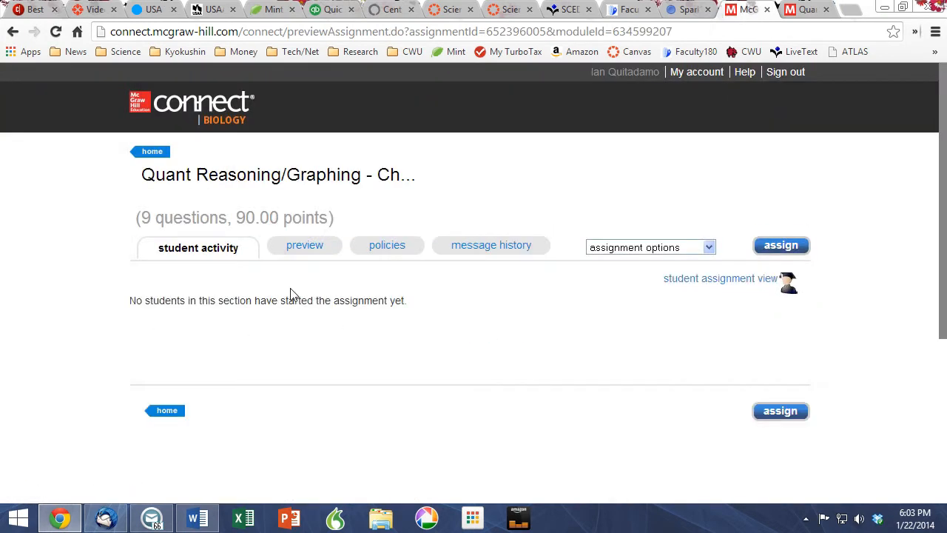
{"action": "mouse_move", "coordinate": [722, 278]}
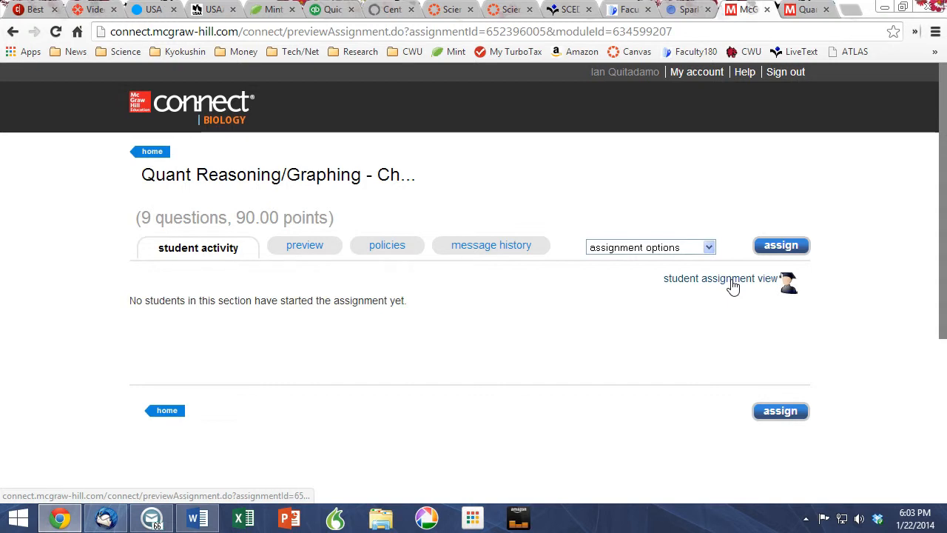
Step: Preview the Ch 5 assignment as a student and read question 1 with its Glu-GABA pH bar chart
{"action": "left_click", "coordinate": [719, 279]}
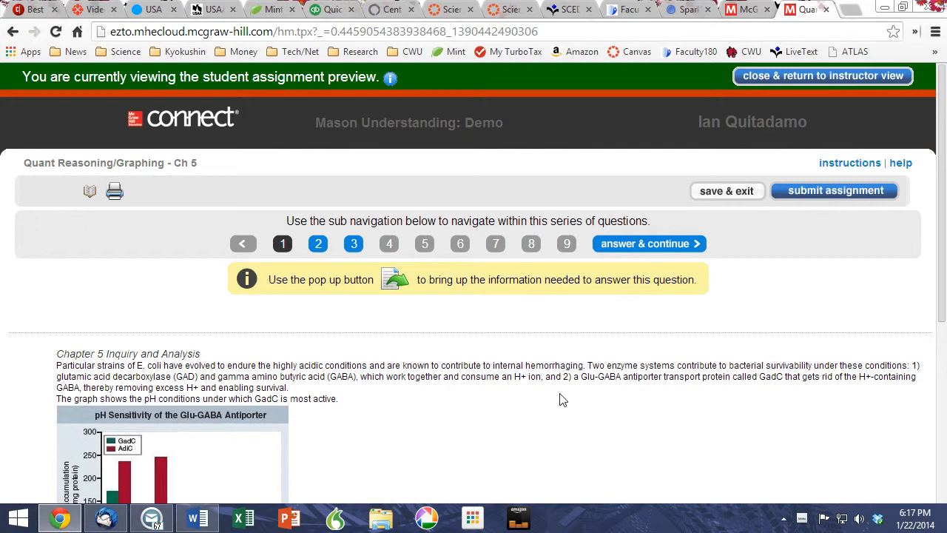
{"action": "scroll", "scroll_direction": "down", "scroll_amount": 3}
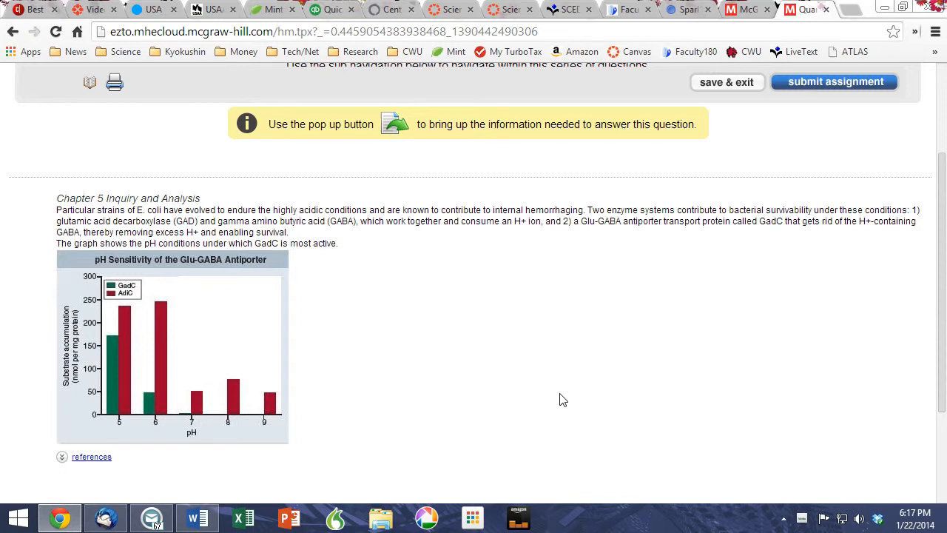
{"action": "scroll", "scroll_direction": "down", "scroll_amount": 3}
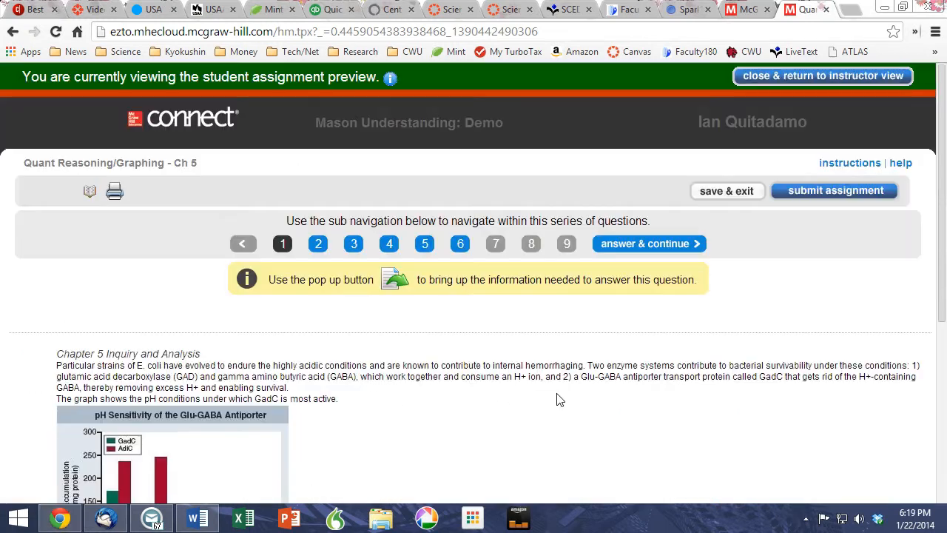
{"action": "scroll", "scroll_direction": "down", "scroll_amount": 3}
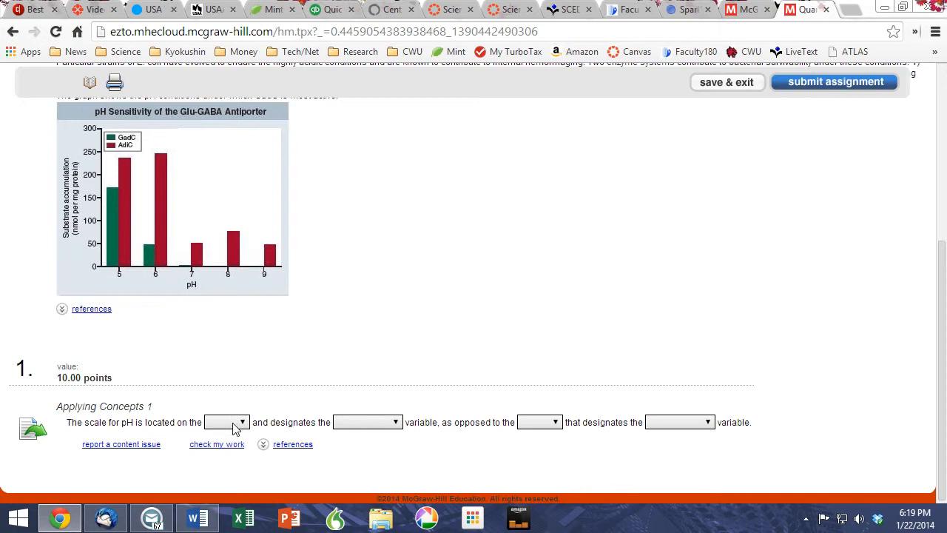
{"action": "mouse_move", "coordinate": [473, 393]}
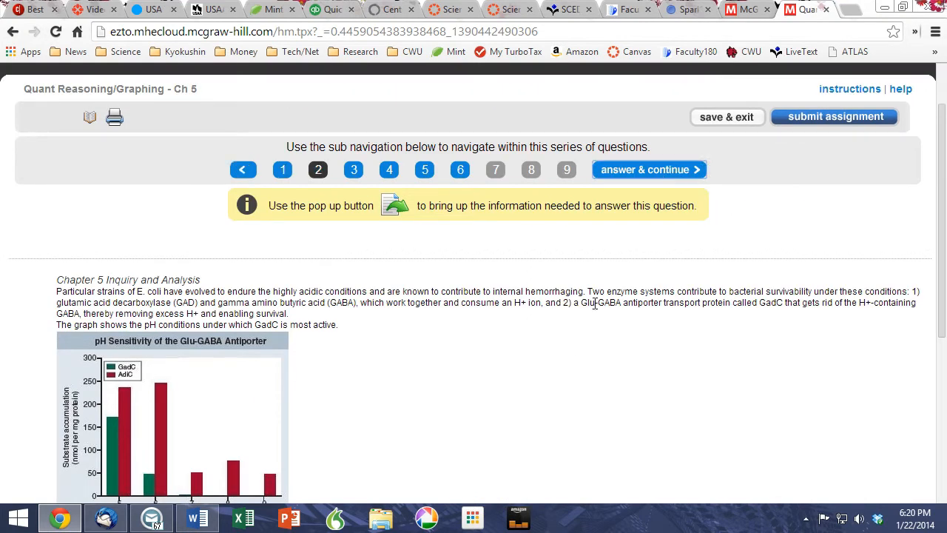
Step: Review question 2's unit-conversion answer choices and continue to question 3 on GadC versus AdiC efficiency
{"action": "scroll", "scroll_direction": "down", "scroll_amount": 3}
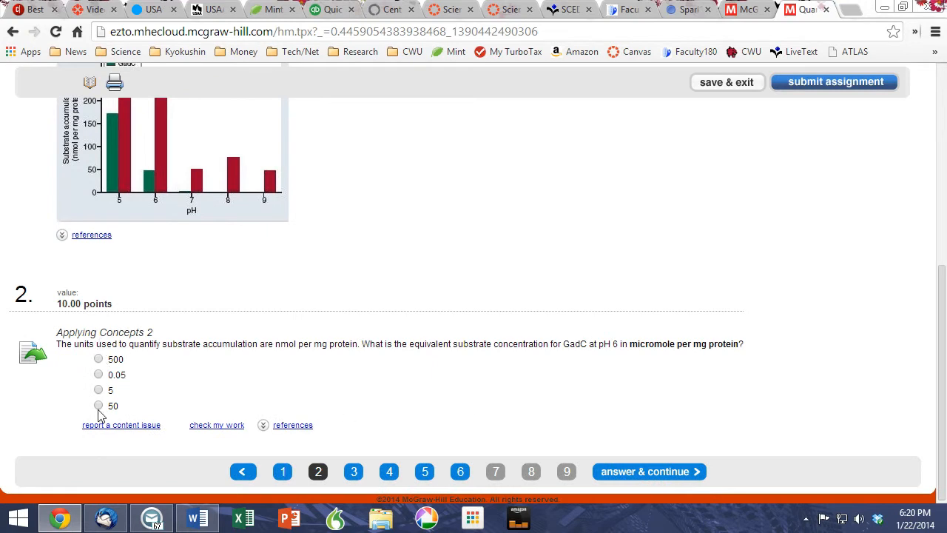
{"action": "mouse_move", "coordinate": [94, 379]}
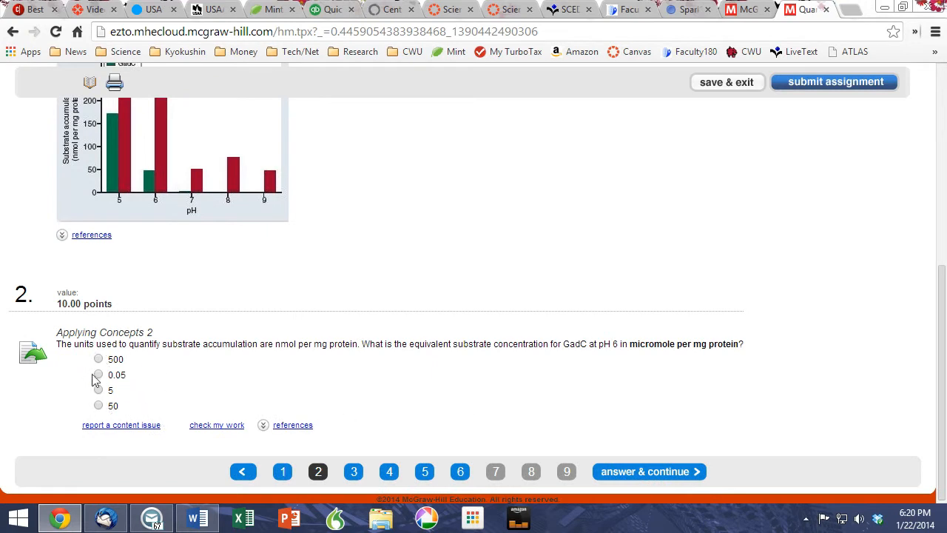
{"action": "mouse_move", "coordinate": [192, 170]}
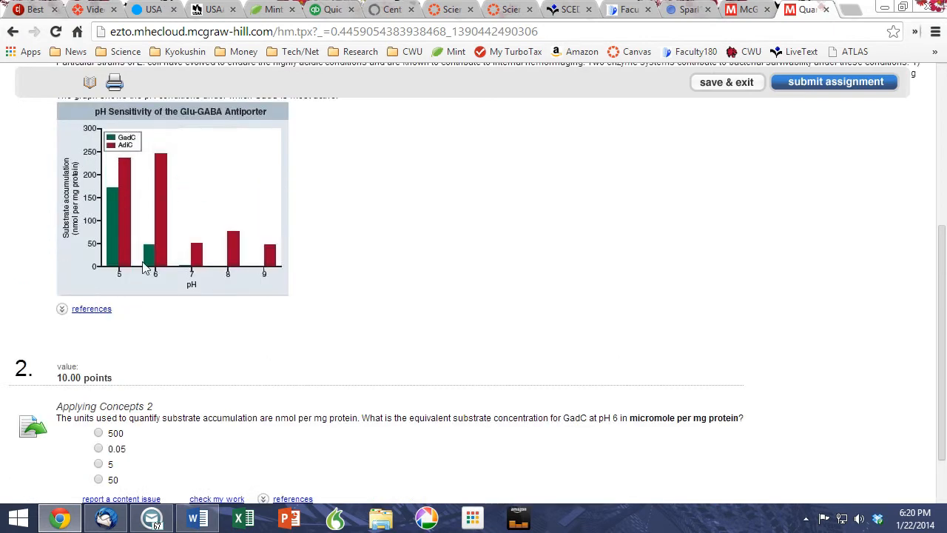
{"action": "scroll", "scroll_direction": "up", "scroll_amount": 3}
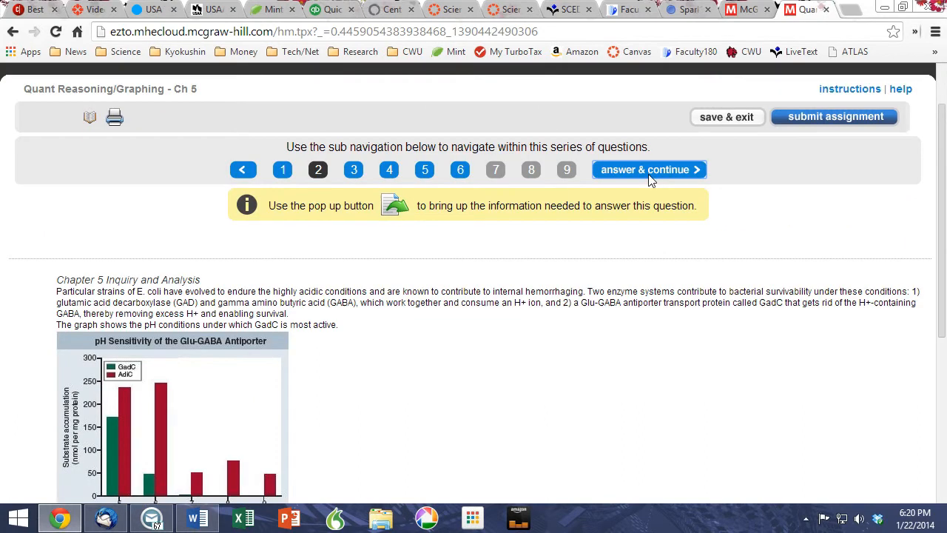
{"action": "left_click", "coordinate": [648, 169]}
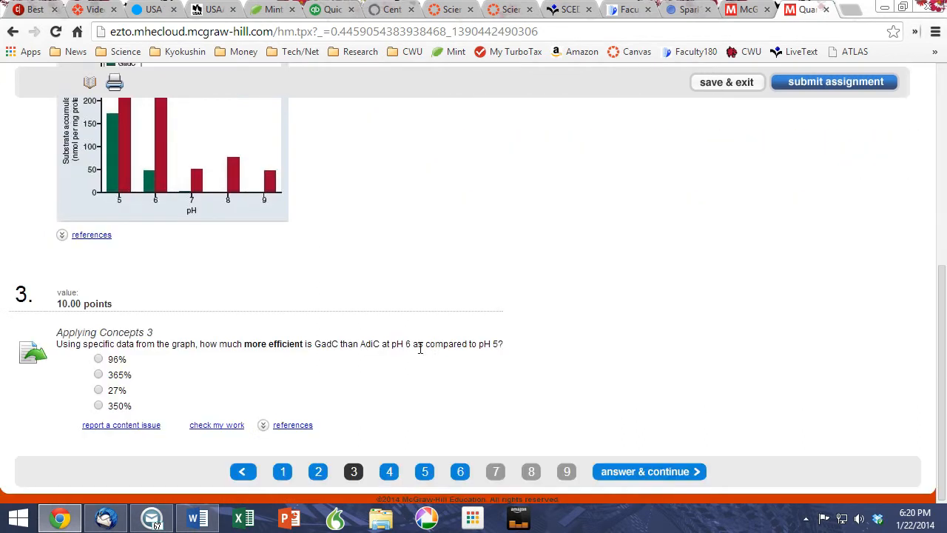
{"action": "mouse_move", "coordinate": [145, 324]}
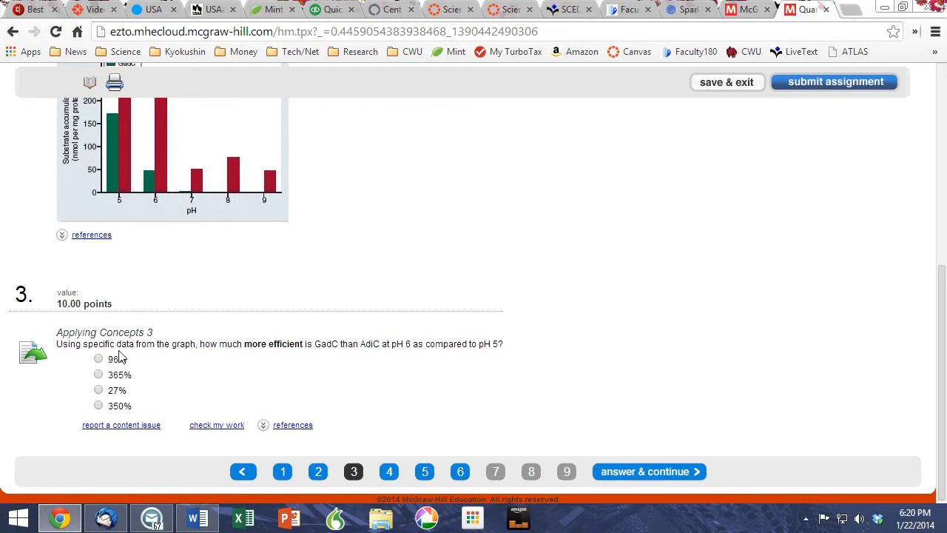
{"action": "mouse_move", "coordinate": [414, 278]}
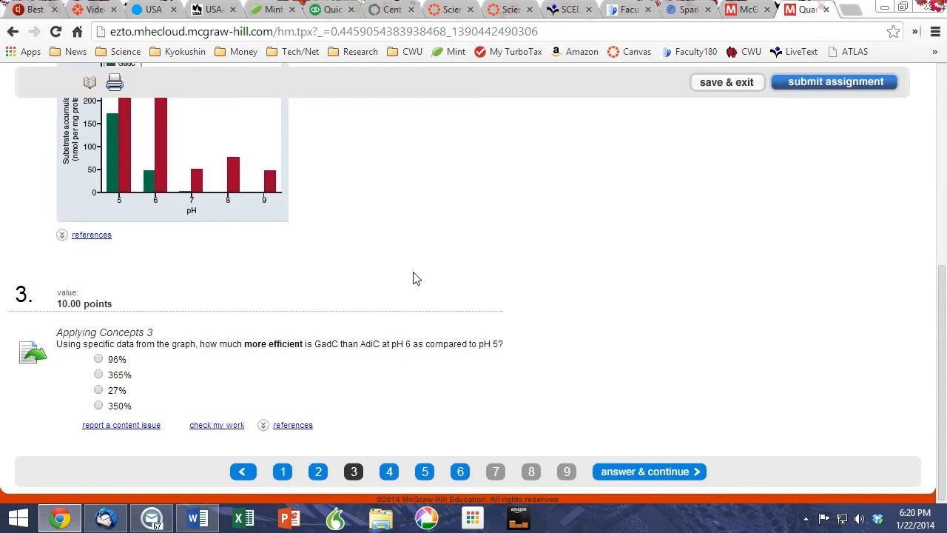
Step: Plot the inhibitor-concentration versus GAD-velocity points (0,20) through (8,4) as a descending line and continue
{"action": "left_click", "coordinate": [388, 470]}
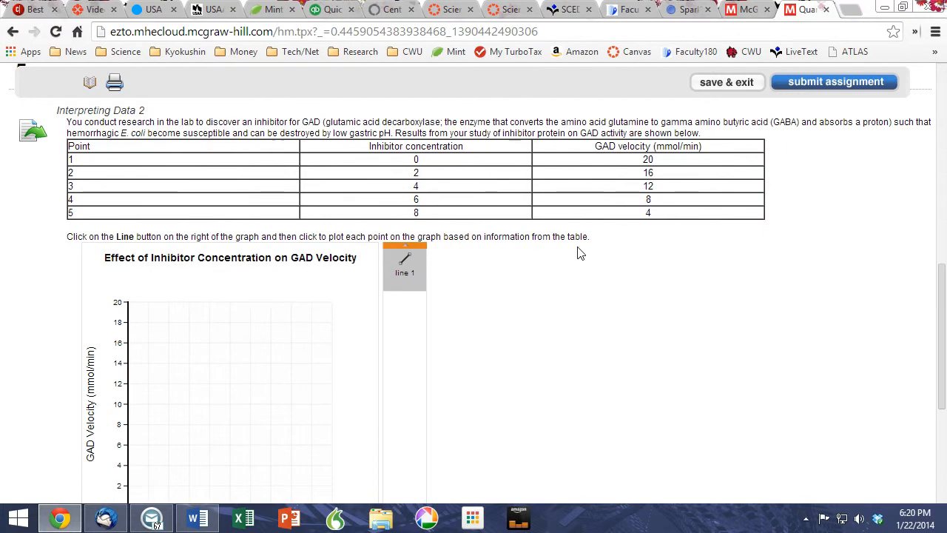
{"action": "mouse_move", "coordinate": [133, 309]}
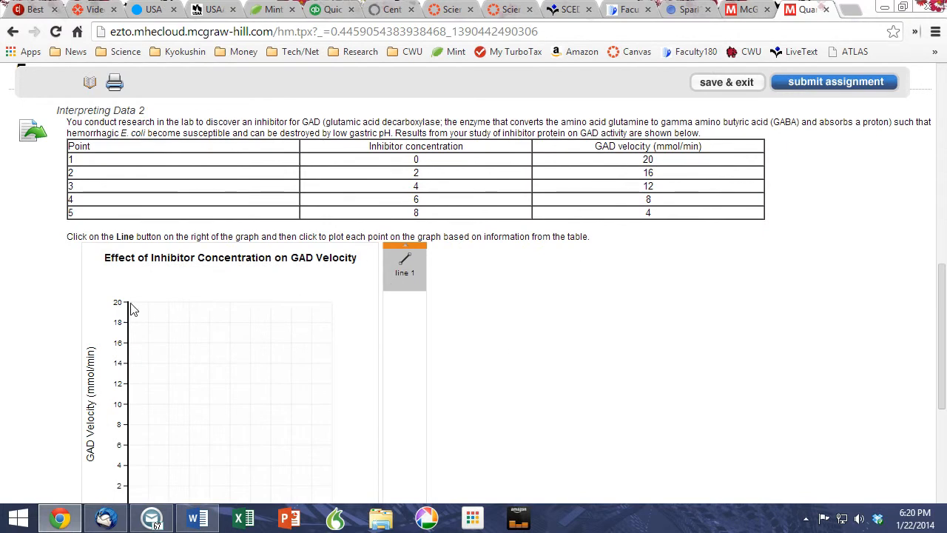
{"action": "left_click", "coordinate": [169, 342]}
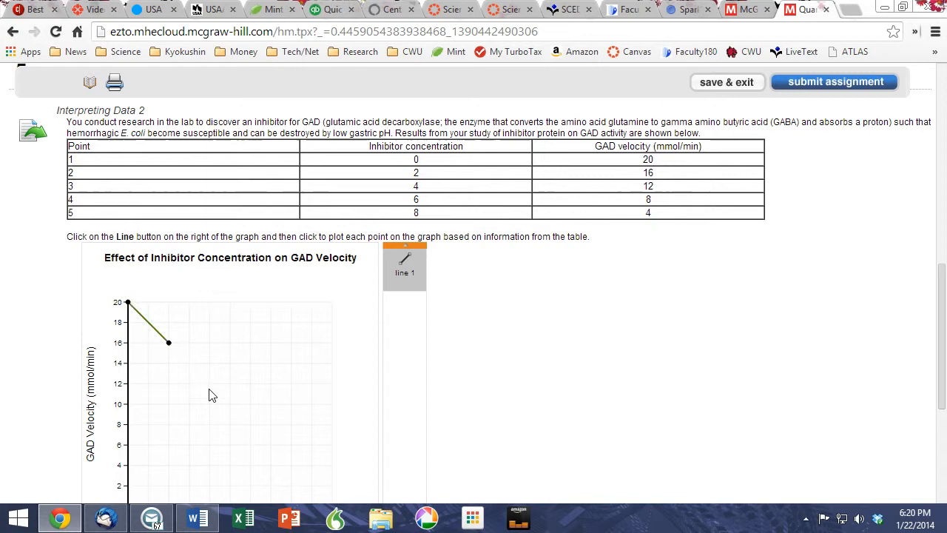
{"action": "left_click", "coordinate": [211, 382]}
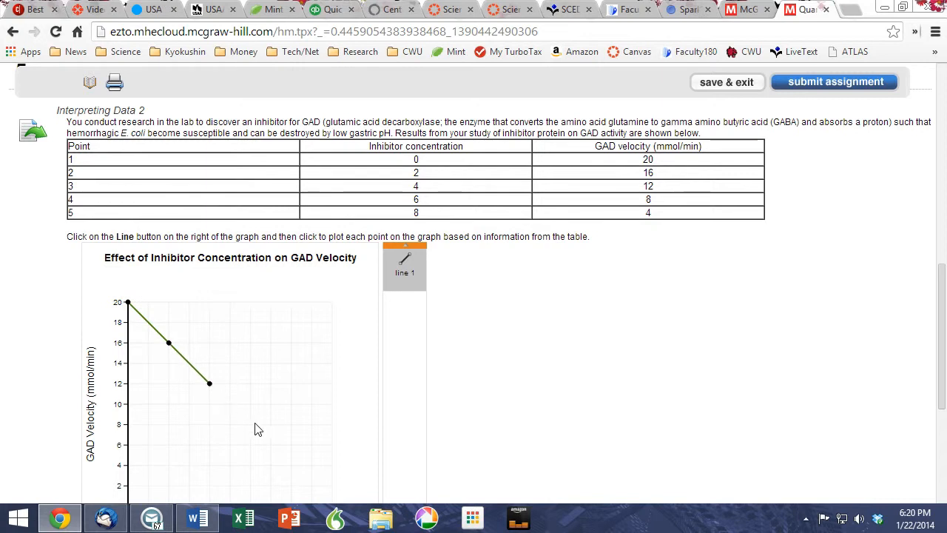
{"action": "left_click", "coordinate": [250, 423]}
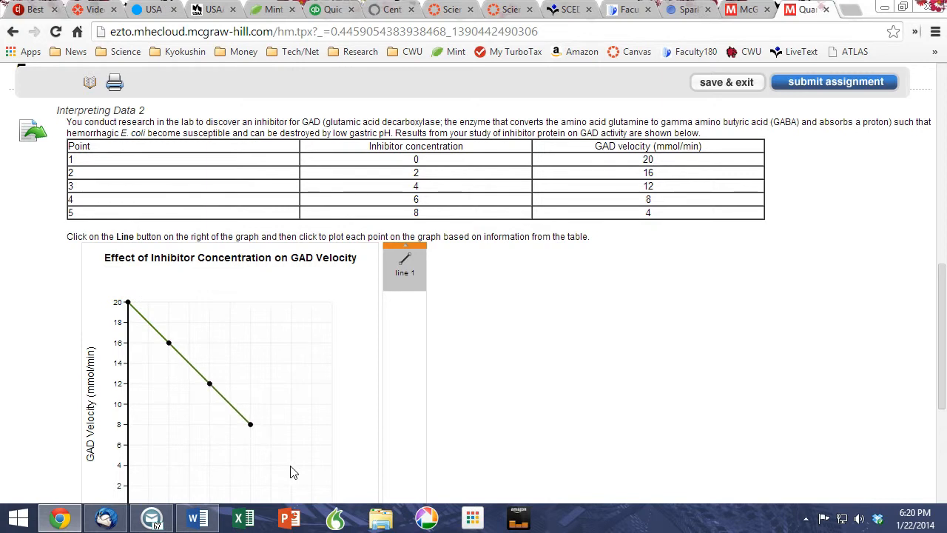
{"action": "scroll", "scroll_direction": "down", "scroll_amount": 3}
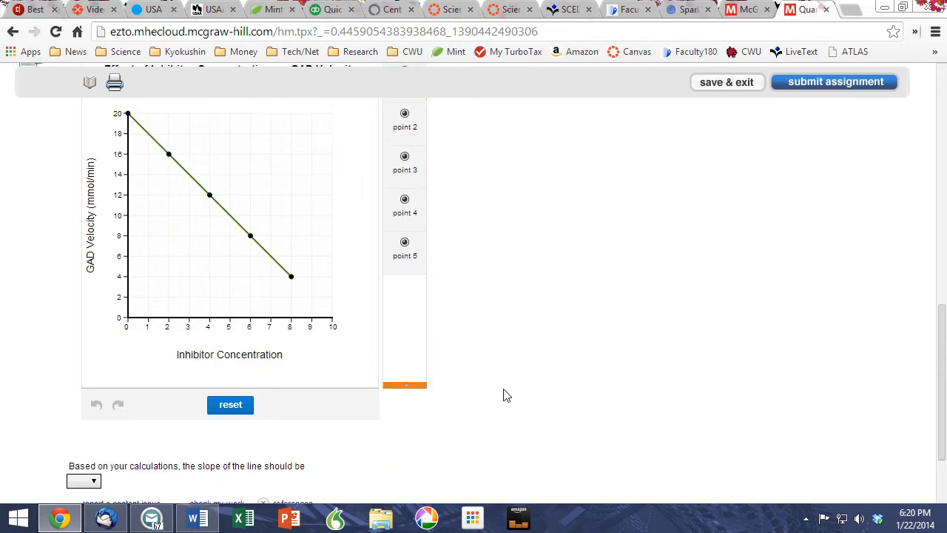
{"action": "scroll", "scroll_direction": "down", "scroll_amount": 3}
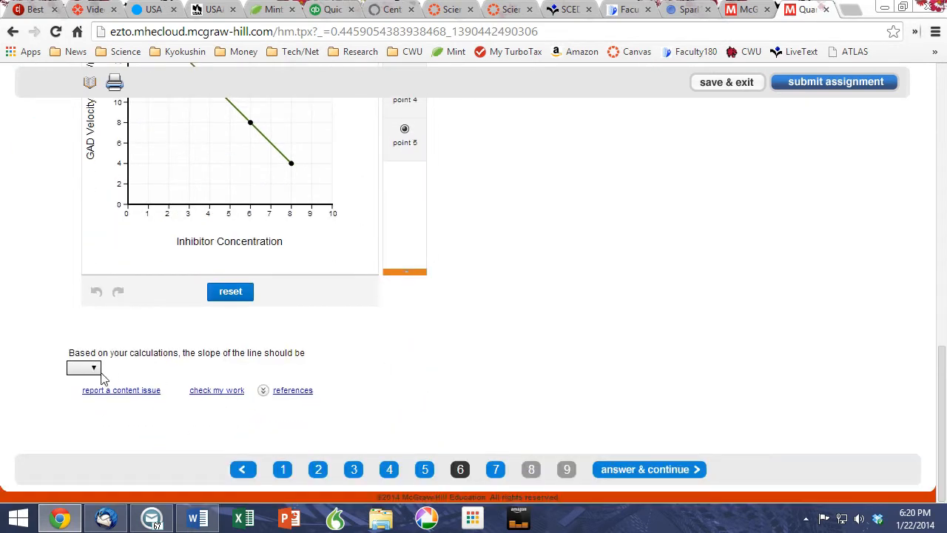
{"action": "mouse_move", "coordinate": [96, 372]}
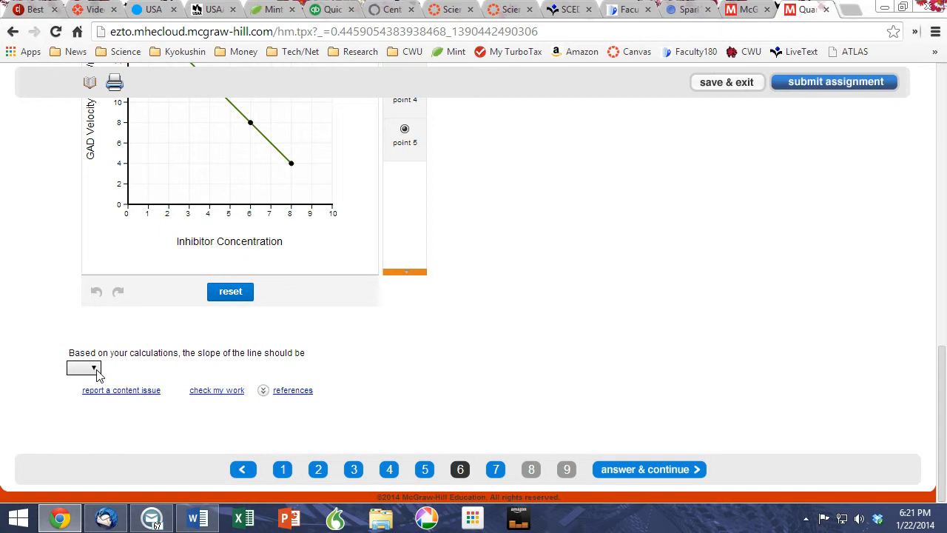
{"action": "left_click", "coordinate": [648, 469]}
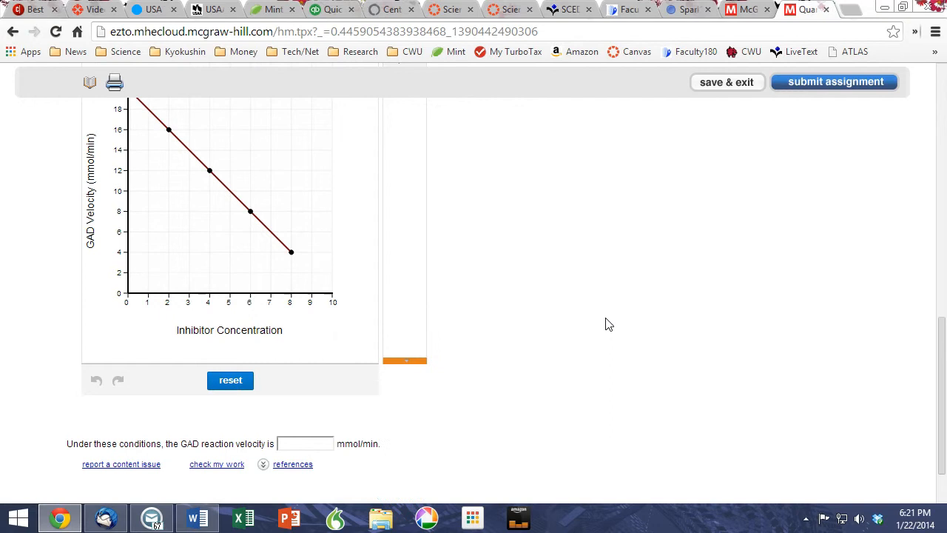
{"action": "scroll", "scroll_direction": "up", "scroll_amount": 3}
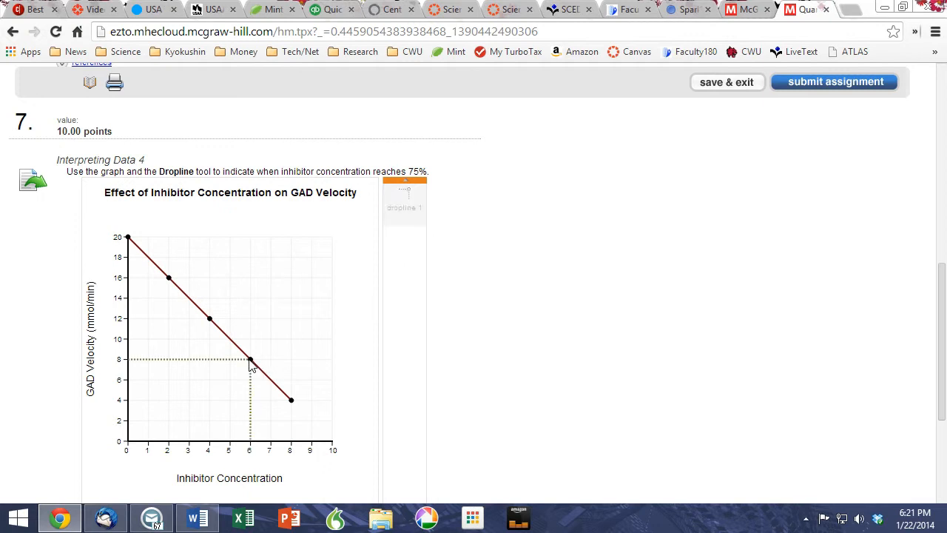
Step: Mark a dropline at concentration 6, velocity 8 and begin the reaction velocity answer
{"action": "scroll", "scroll_direction": "down", "scroll_amount": 3}
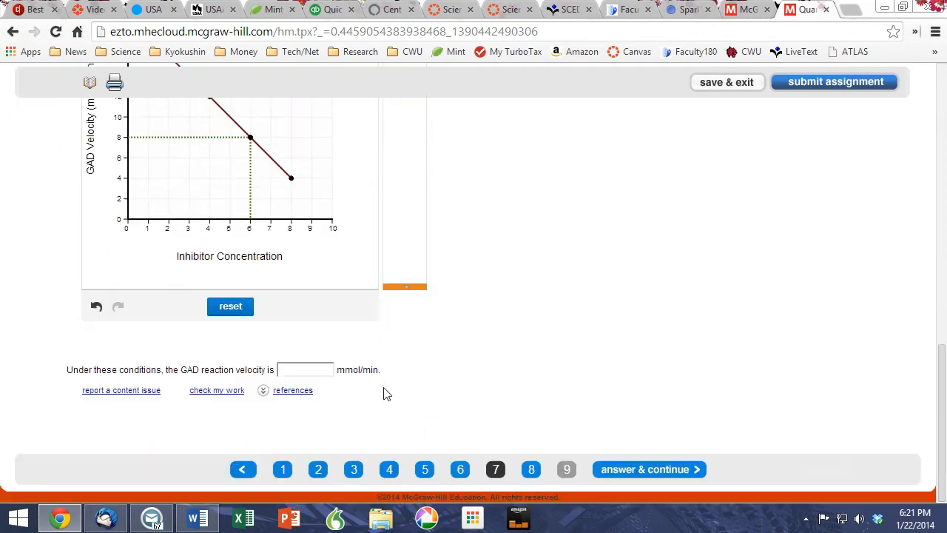
{"action": "left_click", "coordinate": [305, 370]}
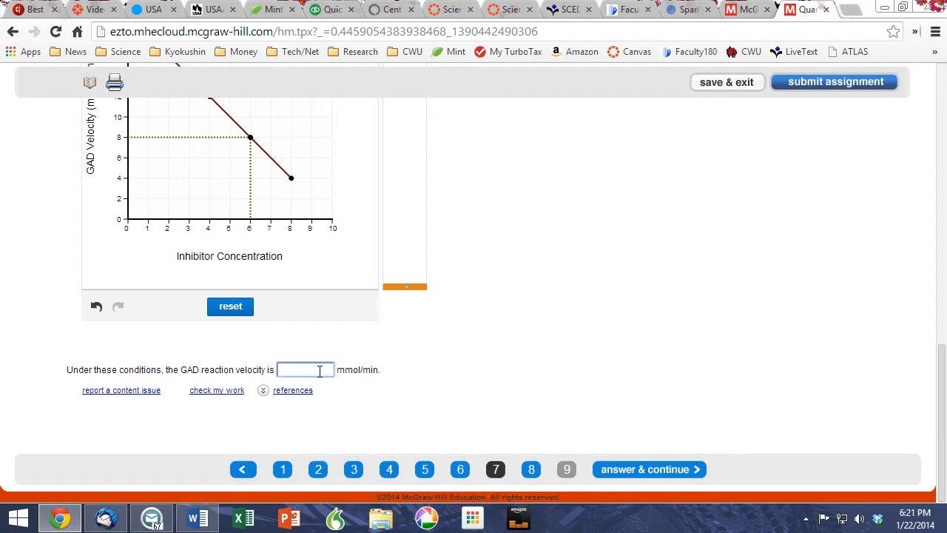
{"action": "left_click", "coordinate": [531, 469]}
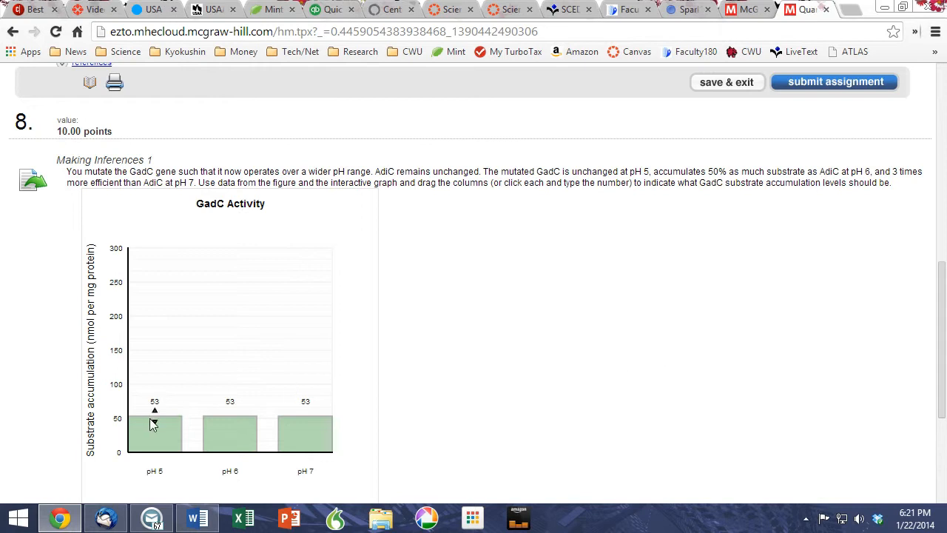
Step: Raise the pH 5 GadC bar to 200, leaving pH 6 and pH 7 at 53
{"action": "left_click_drag", "start_coordinate": [154, 421], "coordinate": [154, 322]}
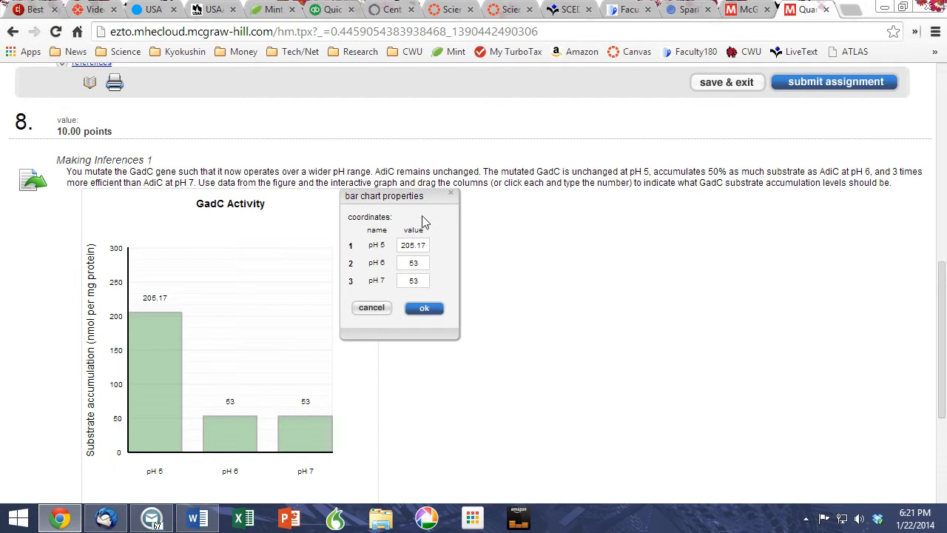
{"action": "left_click", "coordinate": [412, 246]}
{"action": "type", "text": "200"}
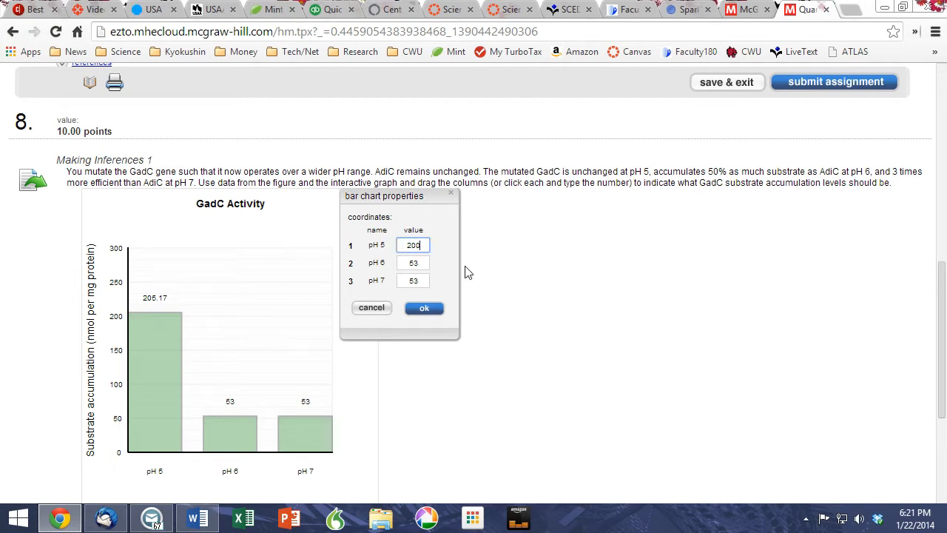
{"action": "left_click", "coordinate": [413, 263]}
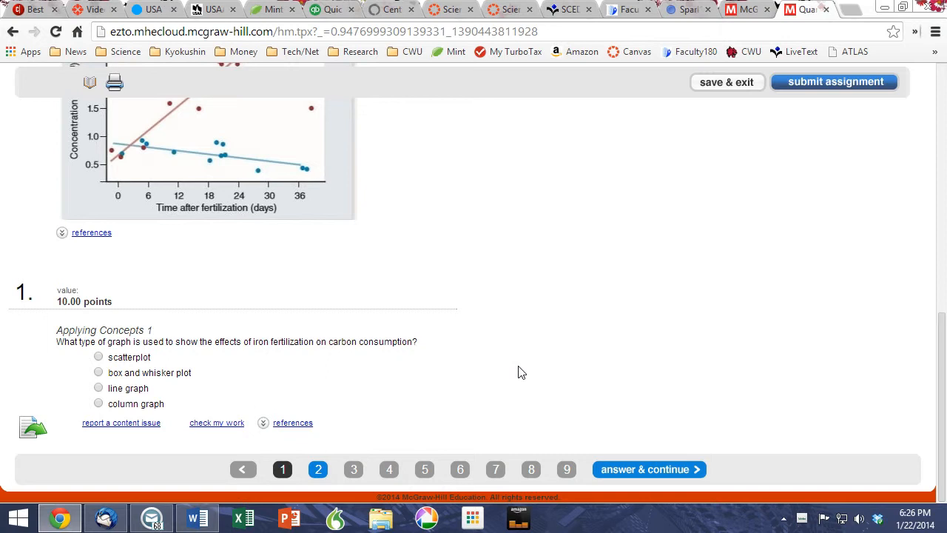
{"action": "mouse_move", "coordinate": [324, 381]}
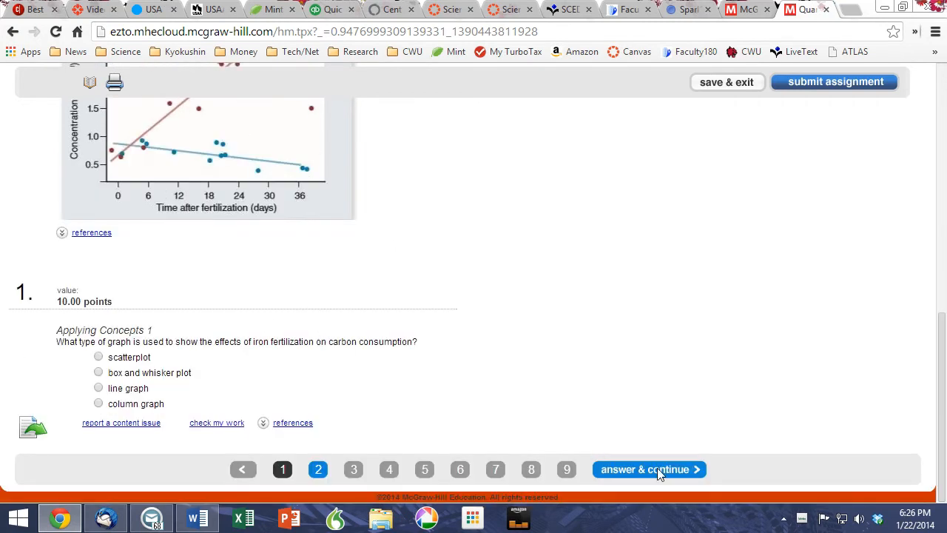
Step: Continue from the Chapter 8 graph-type question to question 2 on best-fit line slopes
{"action": "left_click", "coordinate": [648, 469]}
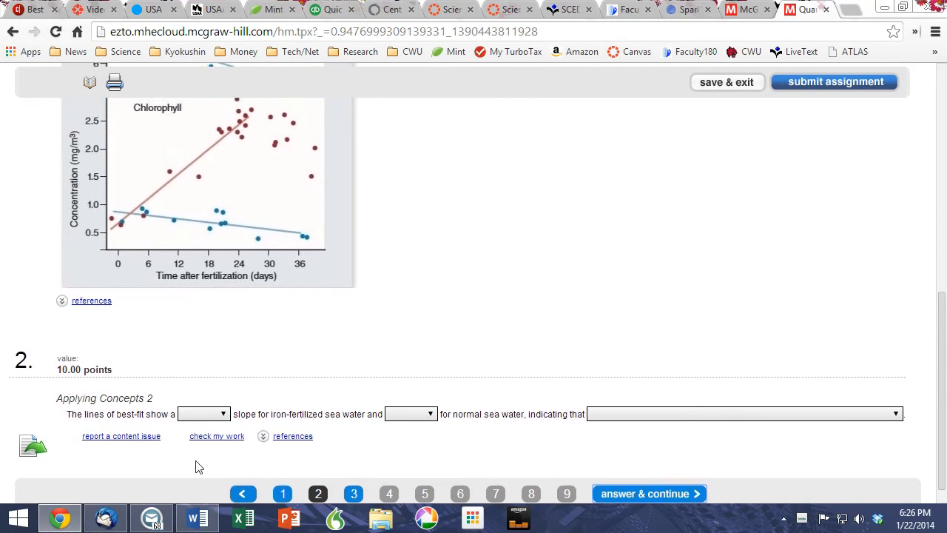
{"action": "mouse_move", "coordinate": [341, 411]}
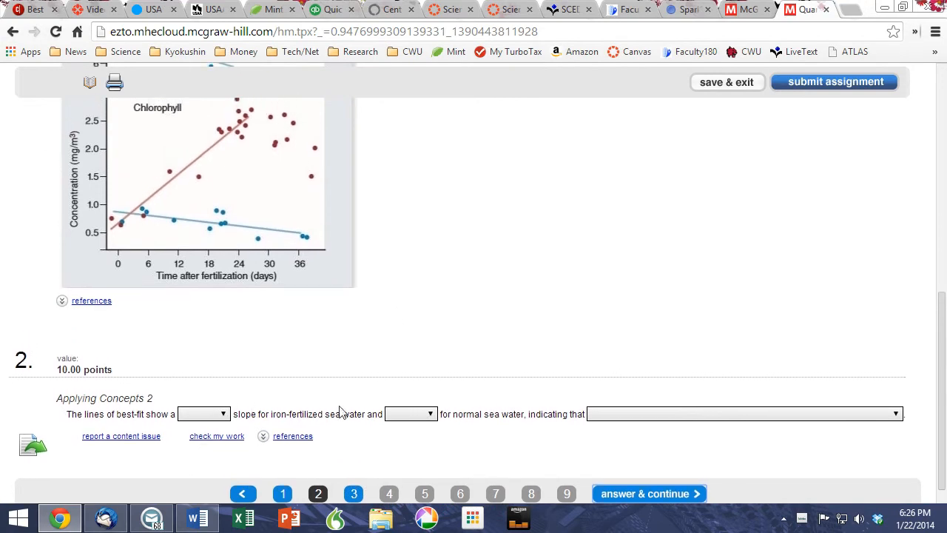
{"action": "mouse_move", "coordinate": [695, 428]}
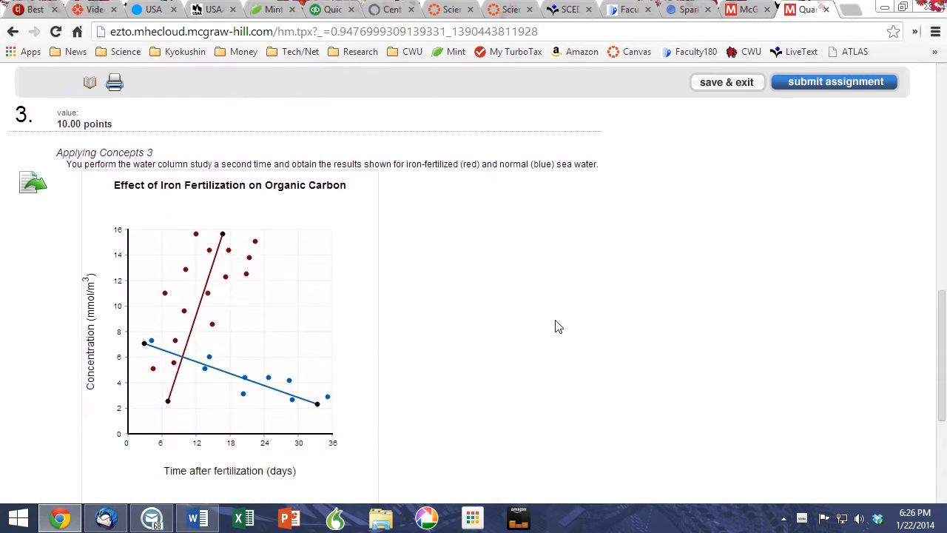
Step: Read question 3's organic carbon scatterplot with red and blue best-fit lines and its interpretation choices
{"action": "scroll", "scroll_direction": "down", "scroll_amount": 3}
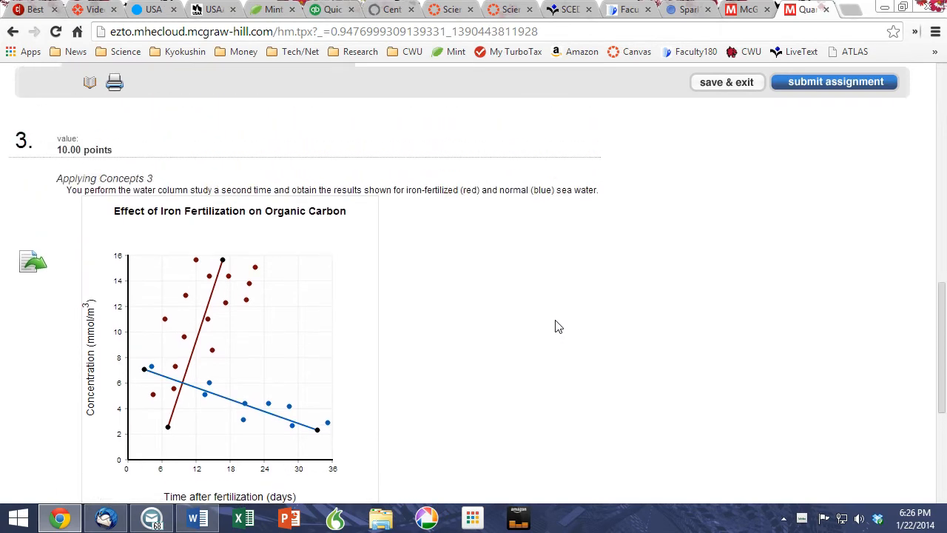
{"action": "scroll", "scroll_direction": "down", "scroll_amount": 3}
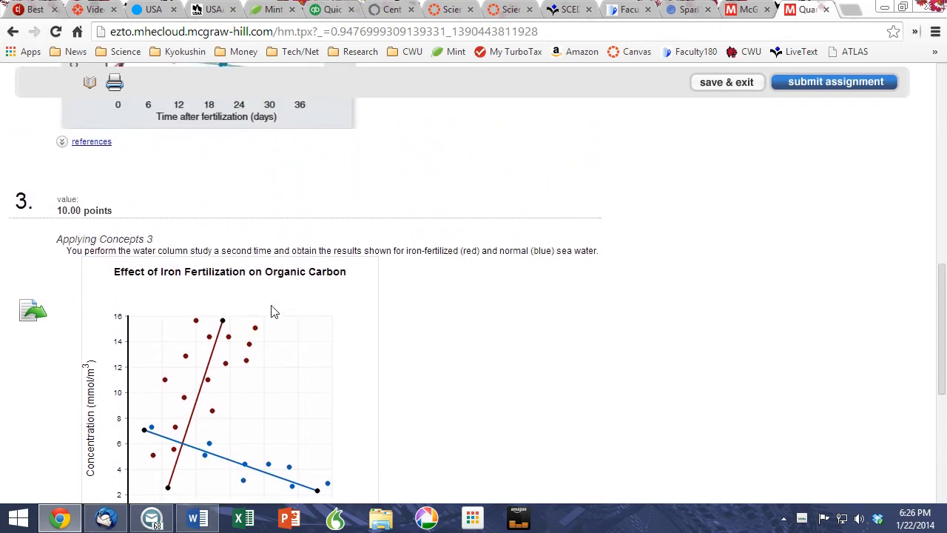
{"action": "mouse_move", "coordinate": [207, 408]}
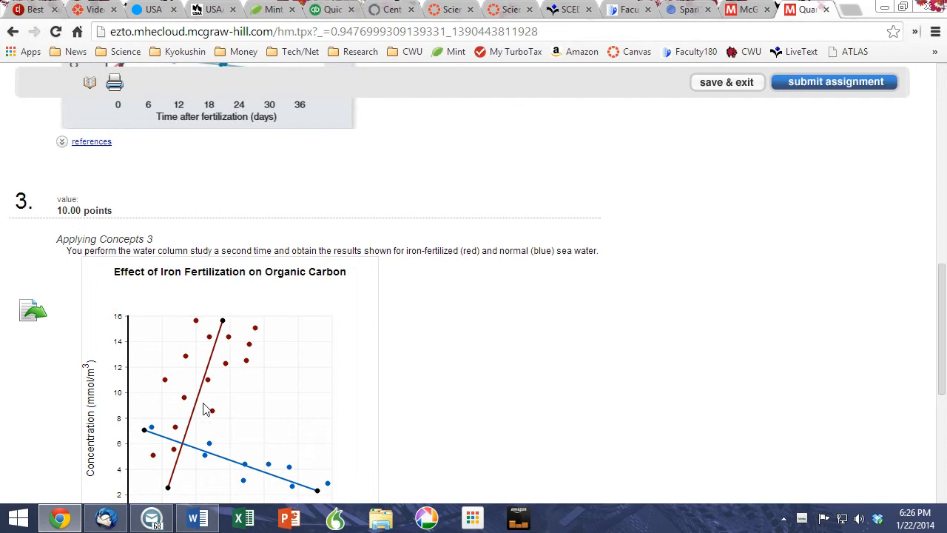
{"action": "scroll", "scroll_direction": "down", "scroll_amount": 3}
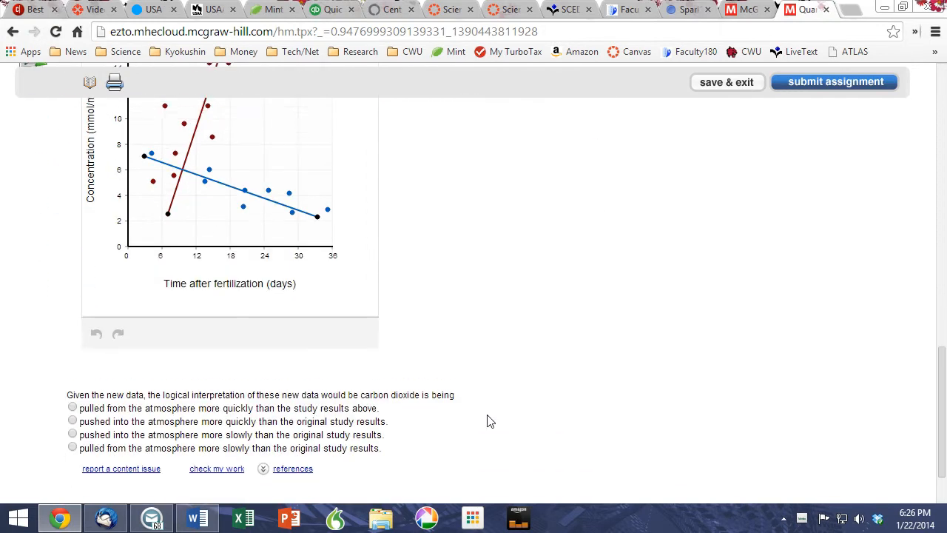
{"action": "scroll", "scroll_direction": "down", "scroll_amount": 3}
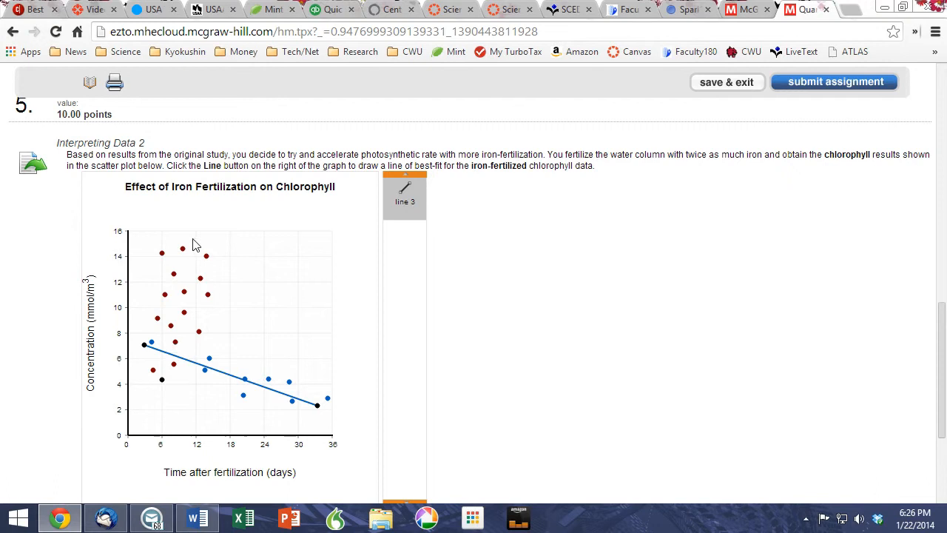
Step: Draw a steep best-fit line through the red iron-fertilized chlorophyll points and scroll to the slope questions
{"action": "left_click_drag", "start_coordinate": [162, 382], "coordinate": [192, 238]}
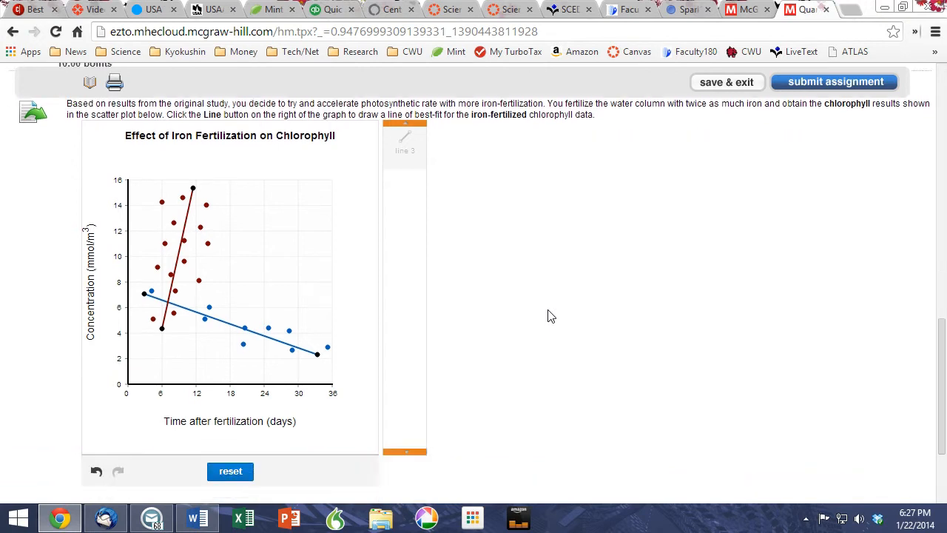
{"action": "scroll", "scroll_direction": "down", "scroll_amount": 3}
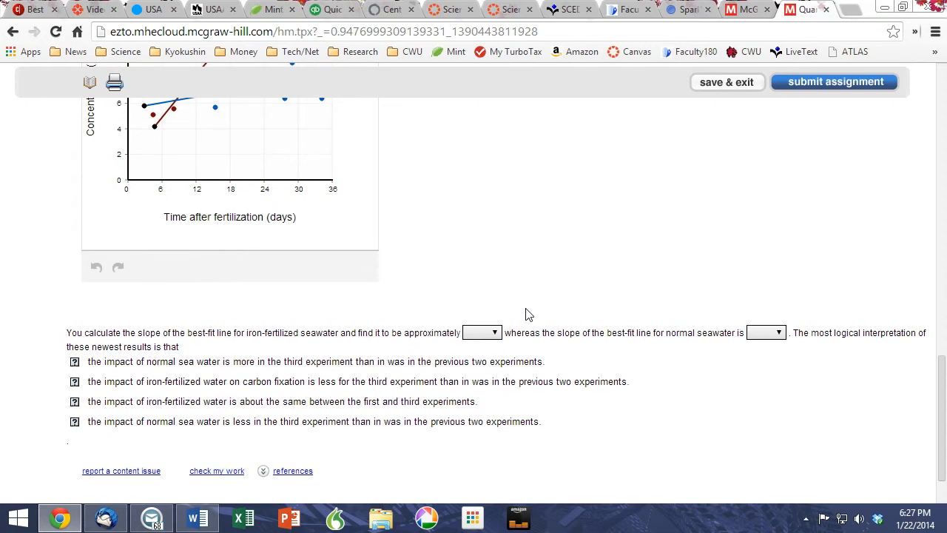
{"action": "mouse_move", "coordinate": [200, 254]}
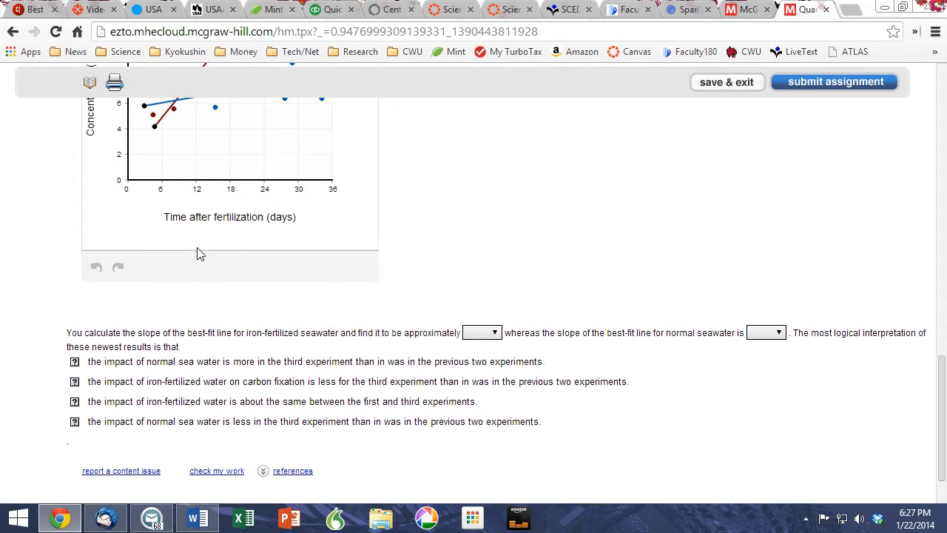
{"action": "scroll", "scroll_direction": "down", "scroll_amount": 3}
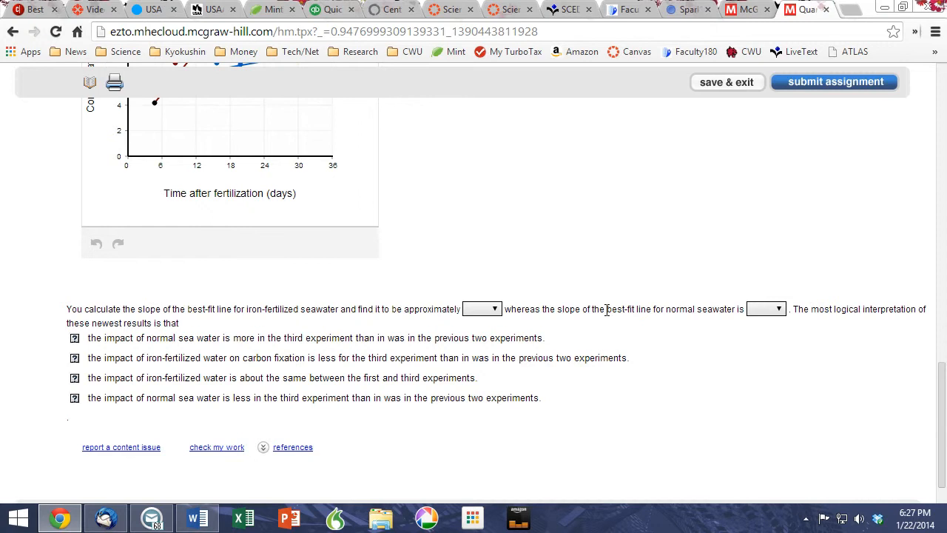